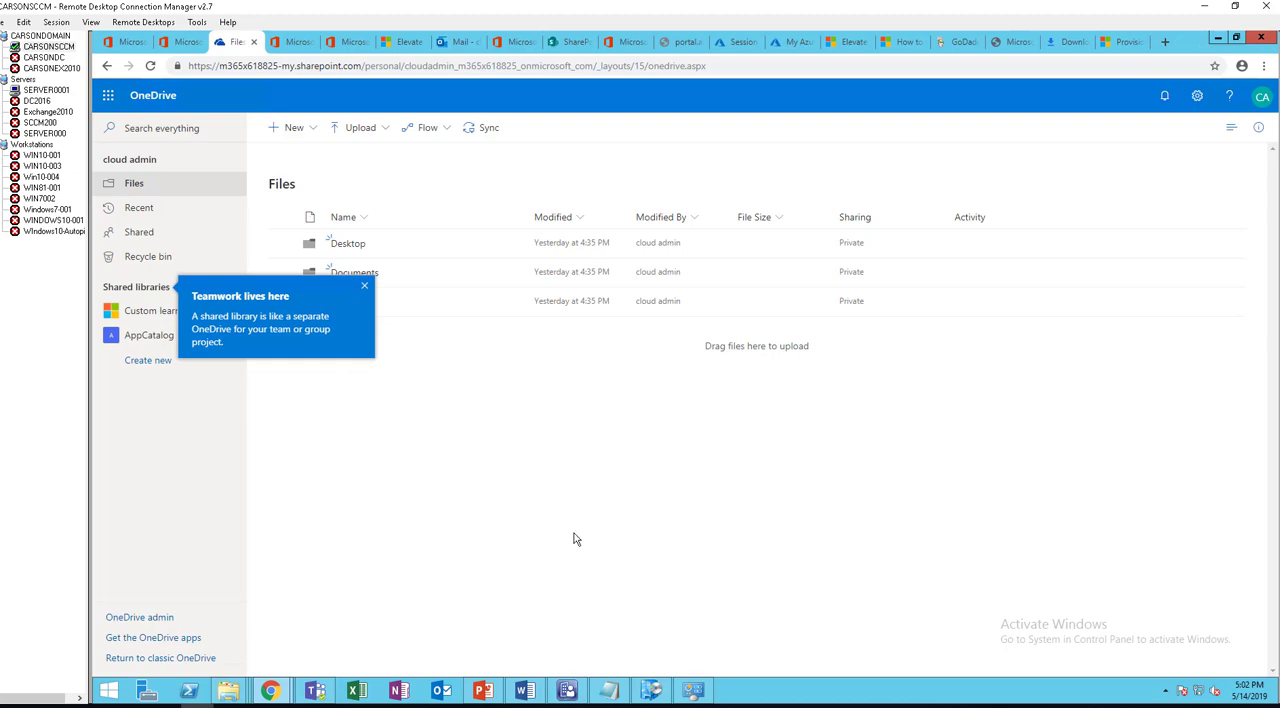
{"action": "mouse_move", "coordinate": [115, 135]}
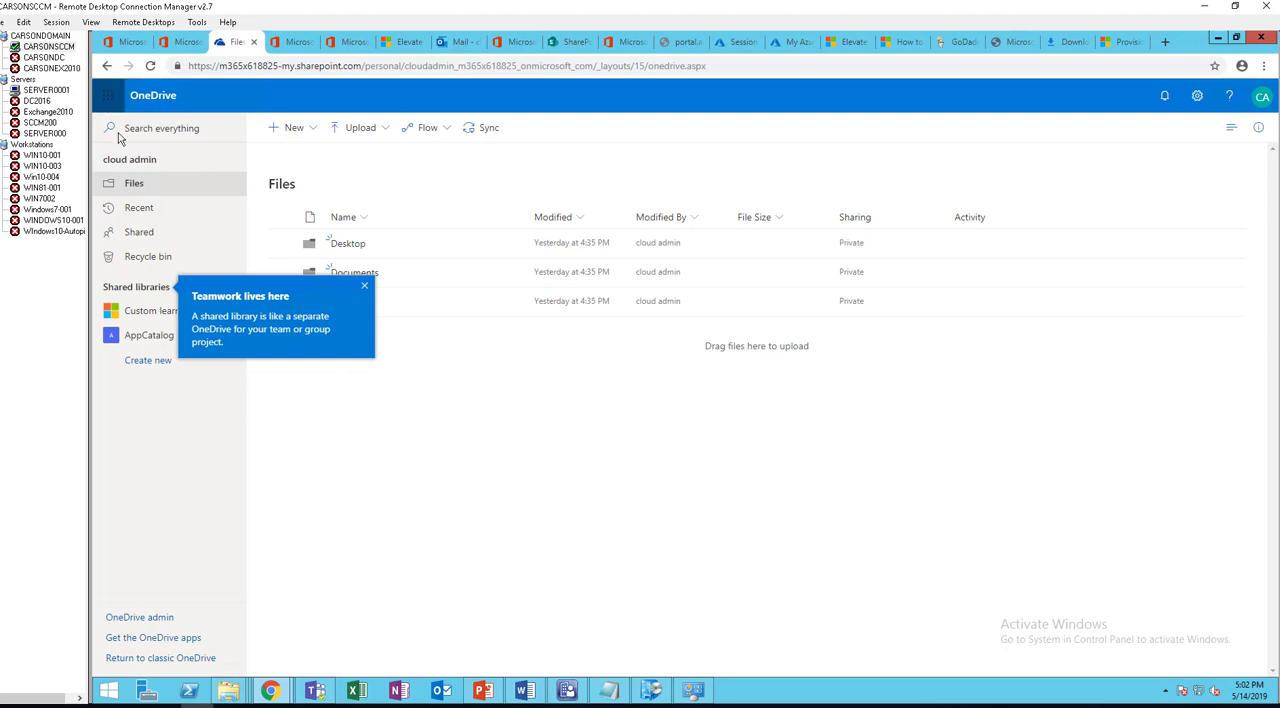
Reload the Files list to show Desktop, Documents and Pictures, dismissing the Teamwork tip
{"action": "left_click", "coordinate": [133, 183]}
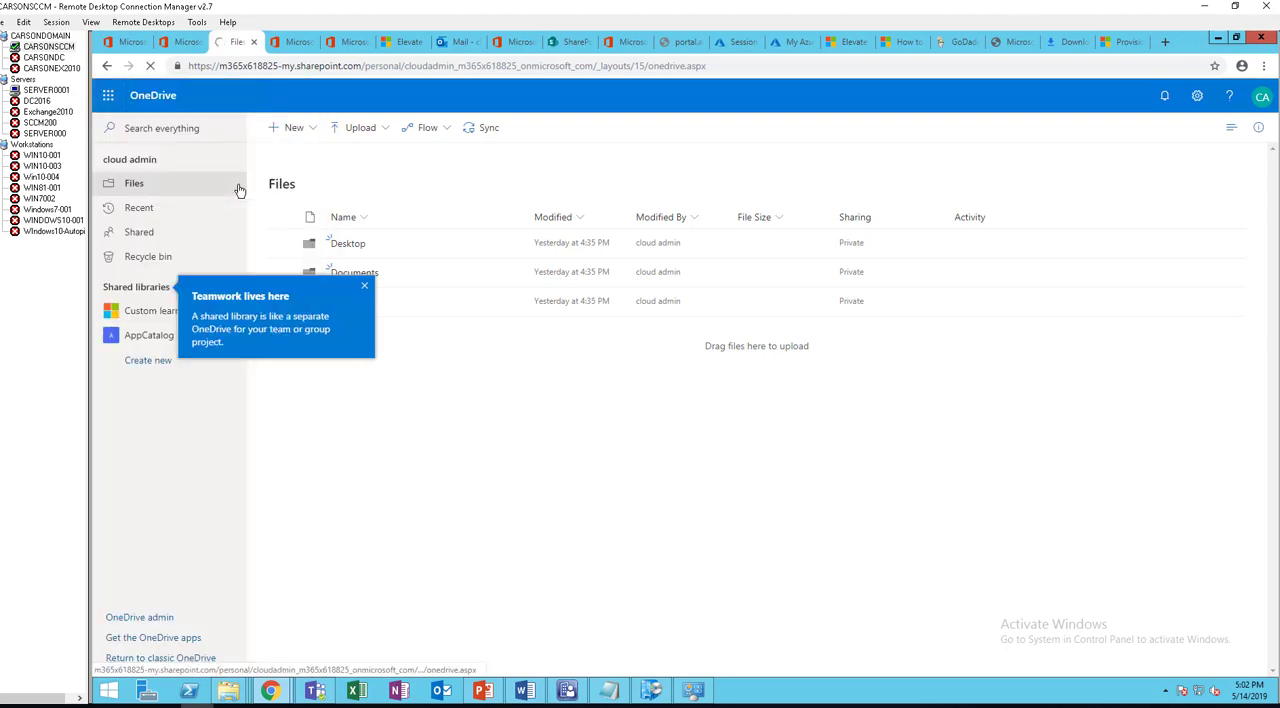
{"action": "mouse_move", "coordinate": [532, 515]}
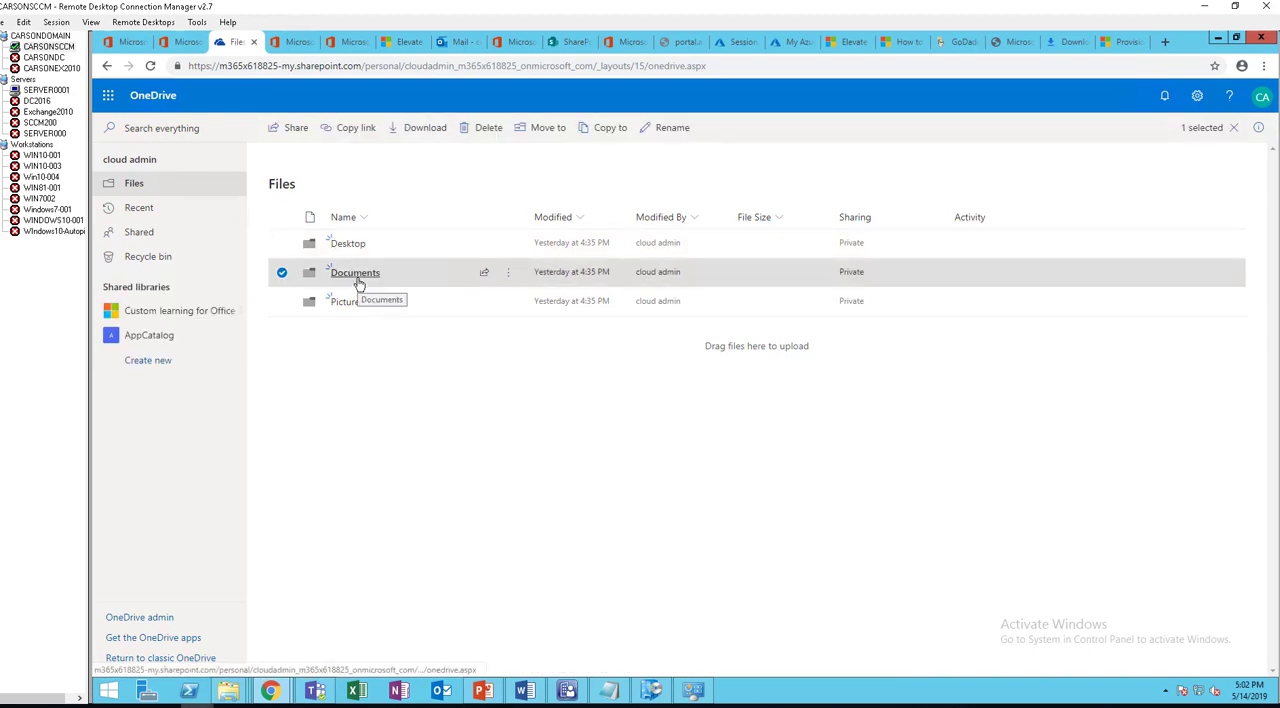
{"action": "mouse_move", "coordinate": [366, 275]}
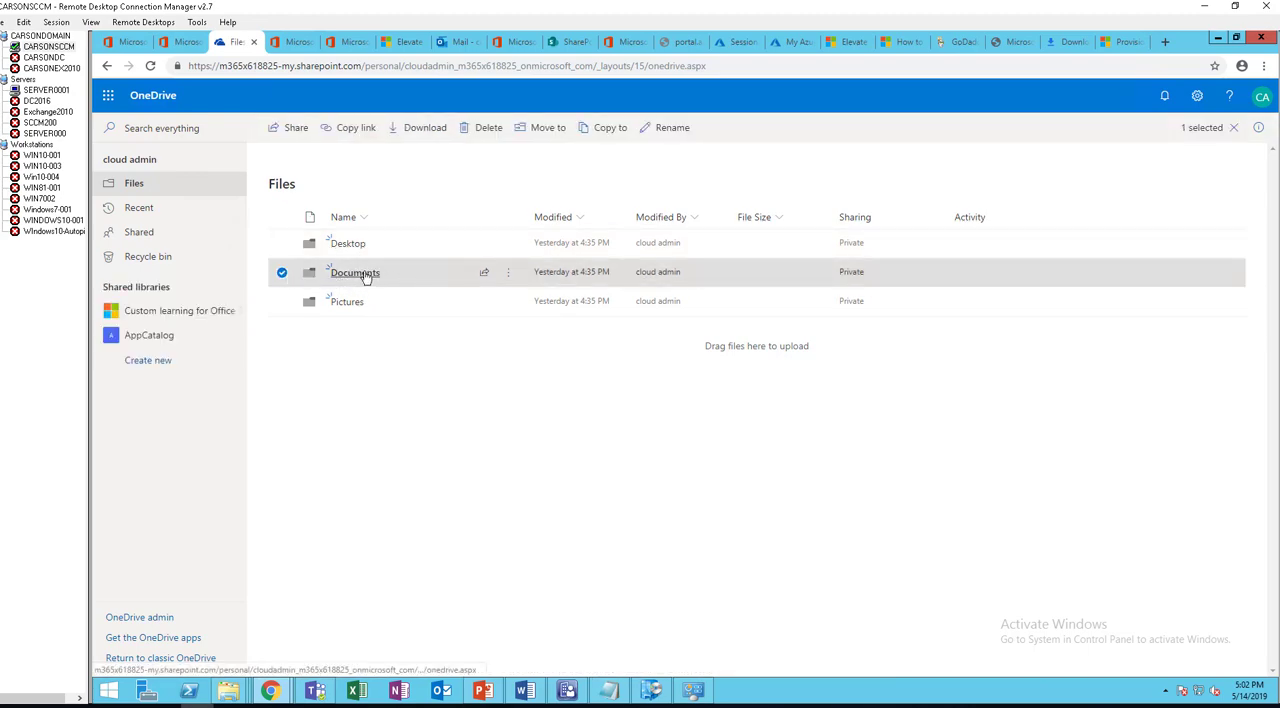
In Documents, delete escrow file.docx and Document.docx, confirming the deletion
{"action": "double_click", "coordinate": [355, 272]}
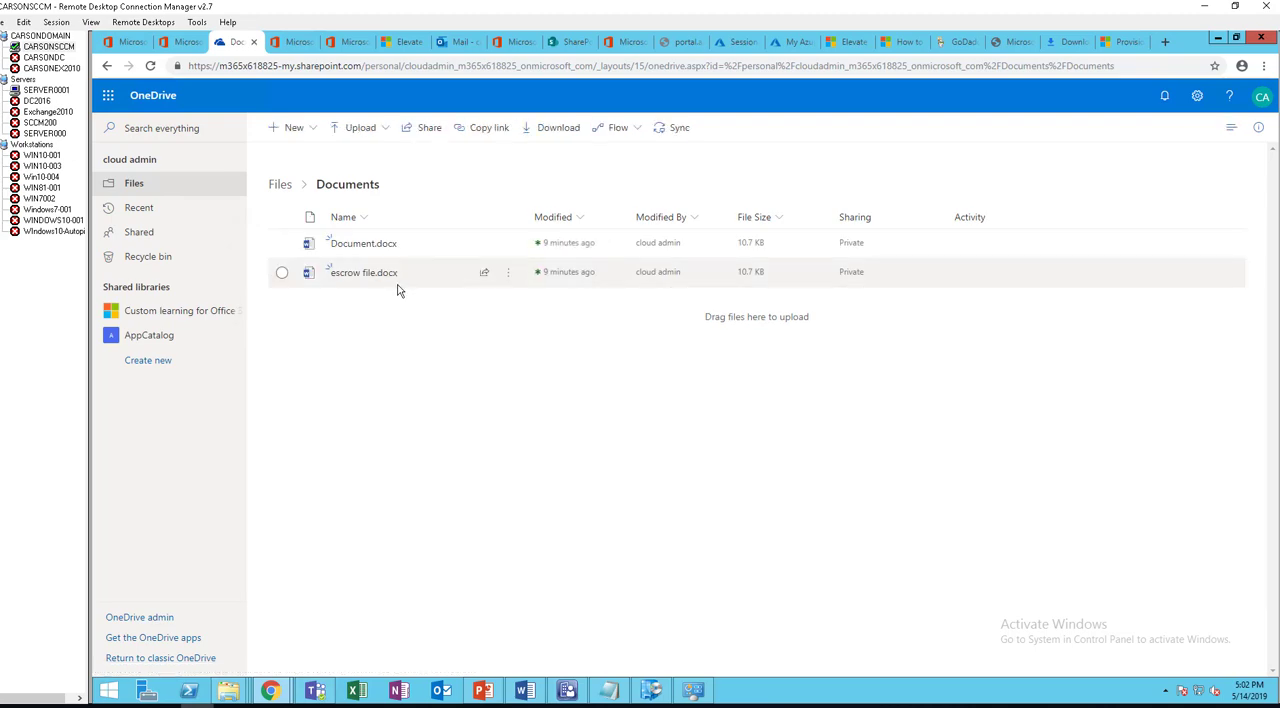
{"action": "left_click", "coordinate": [282, 272]}
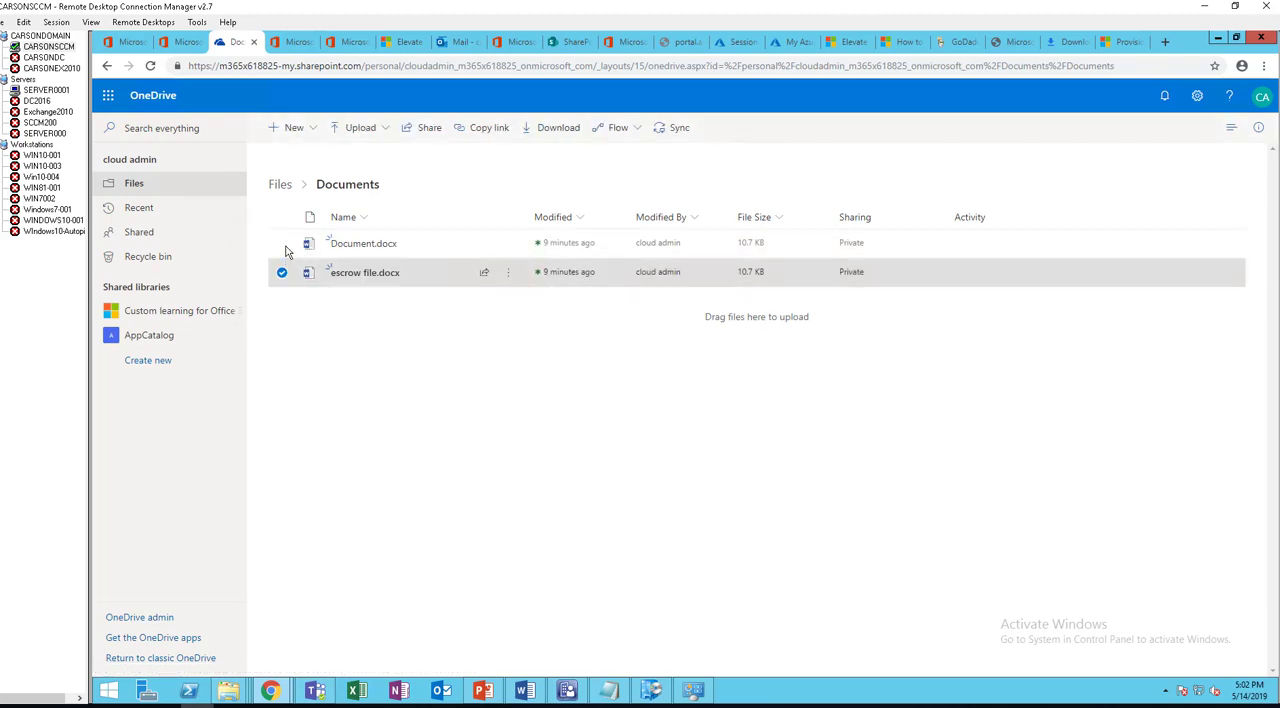
{"action": "left_click", "coordinate": [283, 243]}
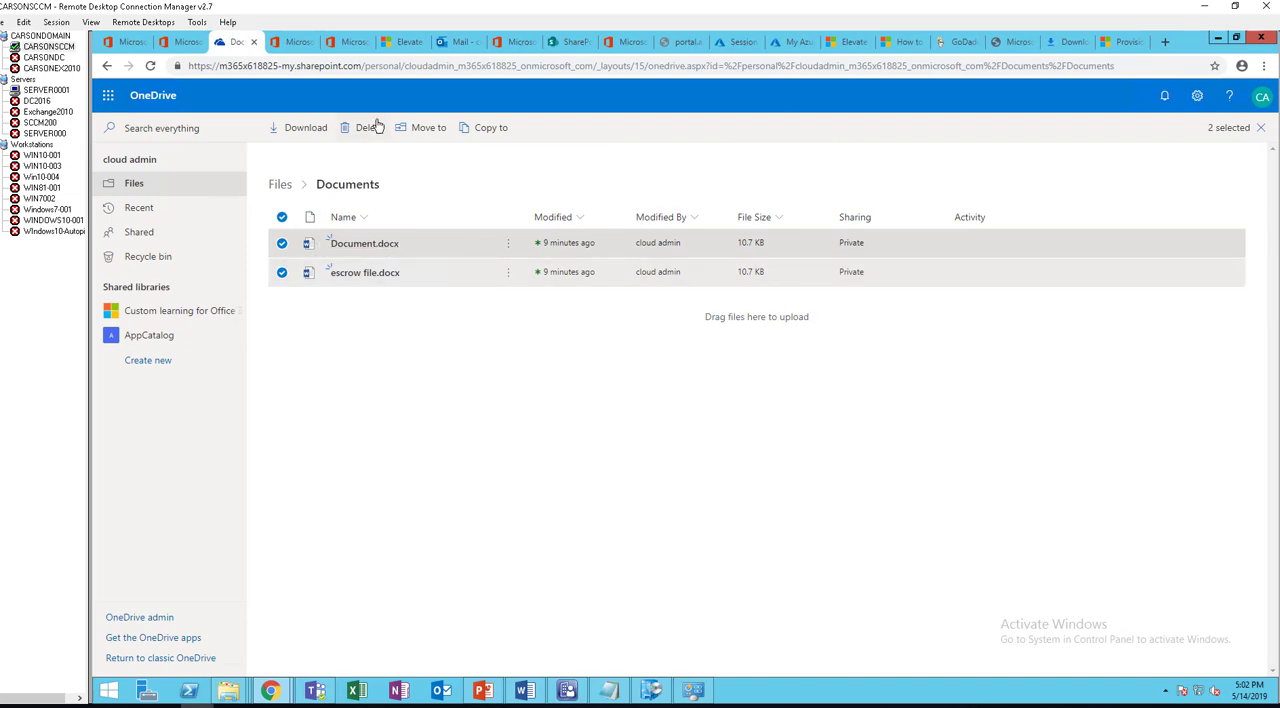
{"action": "left_click", "coordinate": [368, 127]}
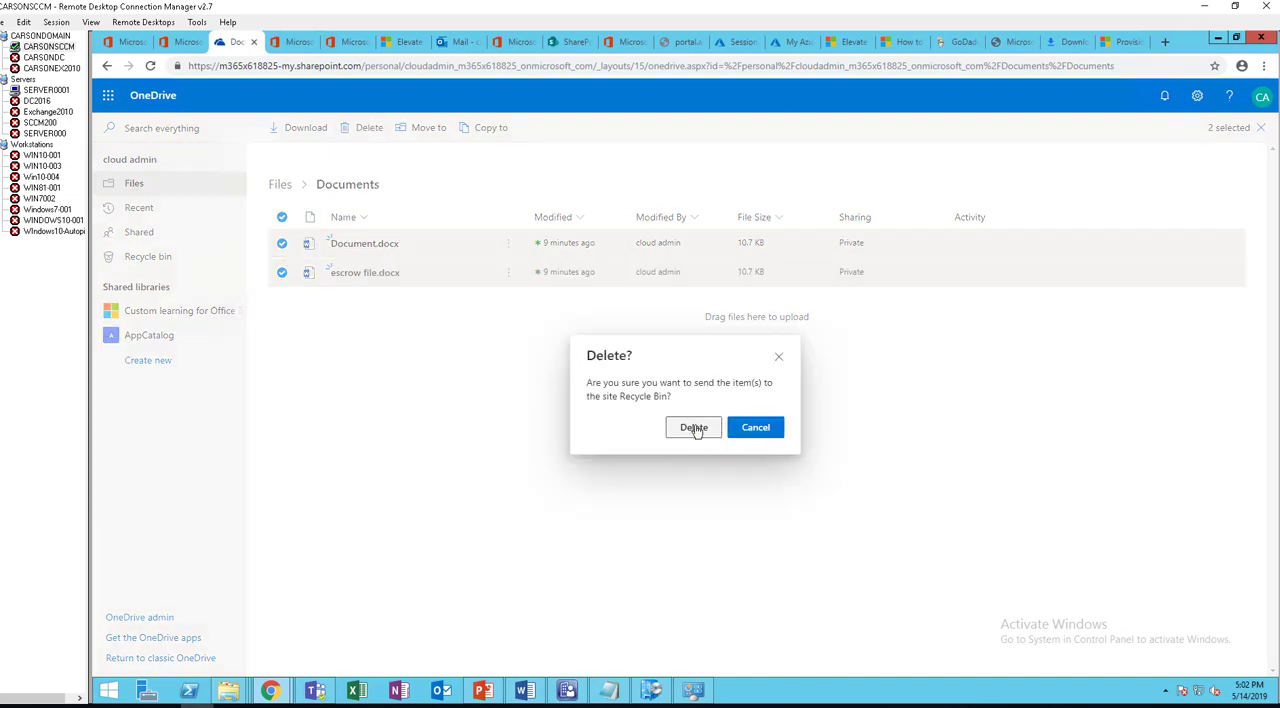
{"action": "left_click", "coordinate": [693, 427]}
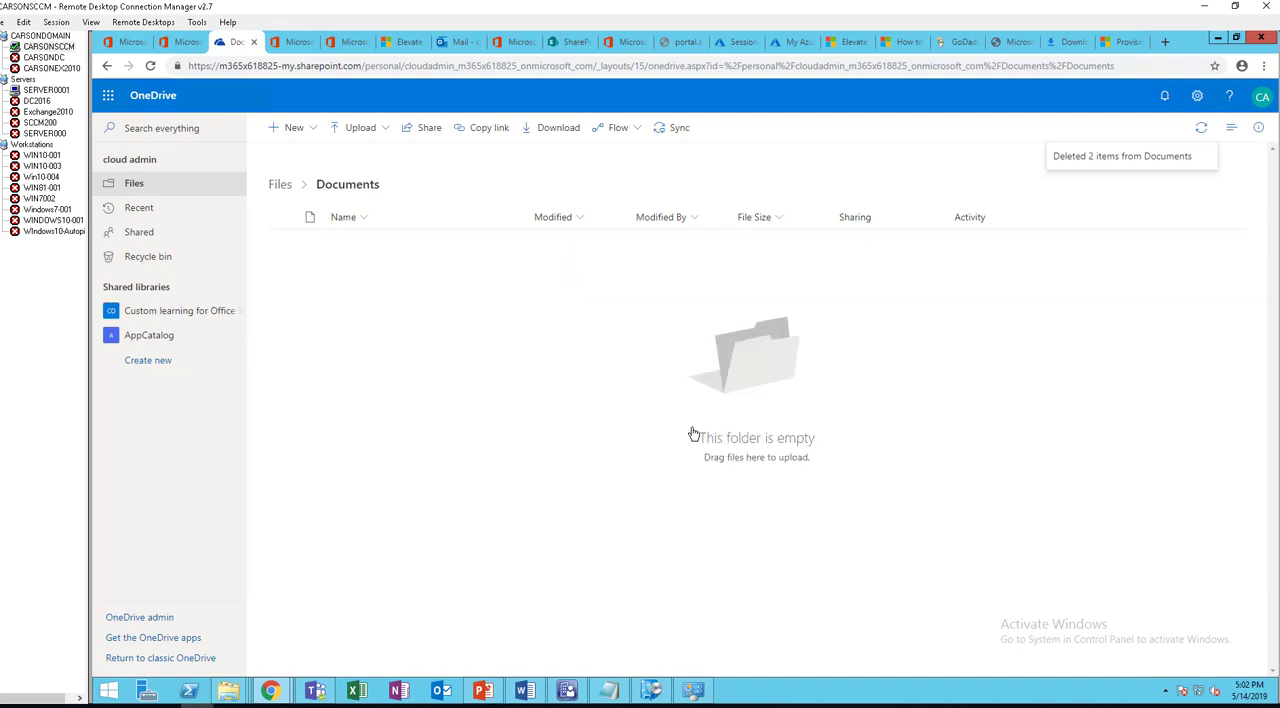
{"action": "mouse_move", "coordinate": [432, 321]}
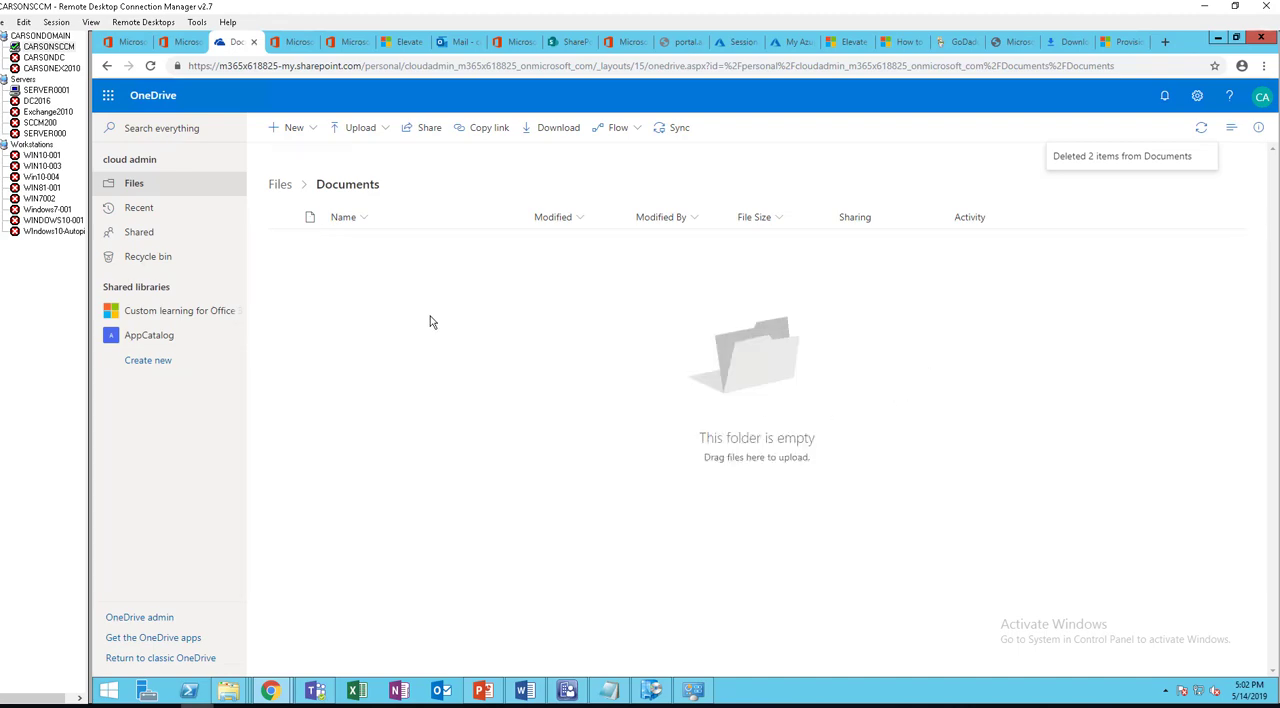
{"action": "mouse_move", "coordinate": [486, 360]}
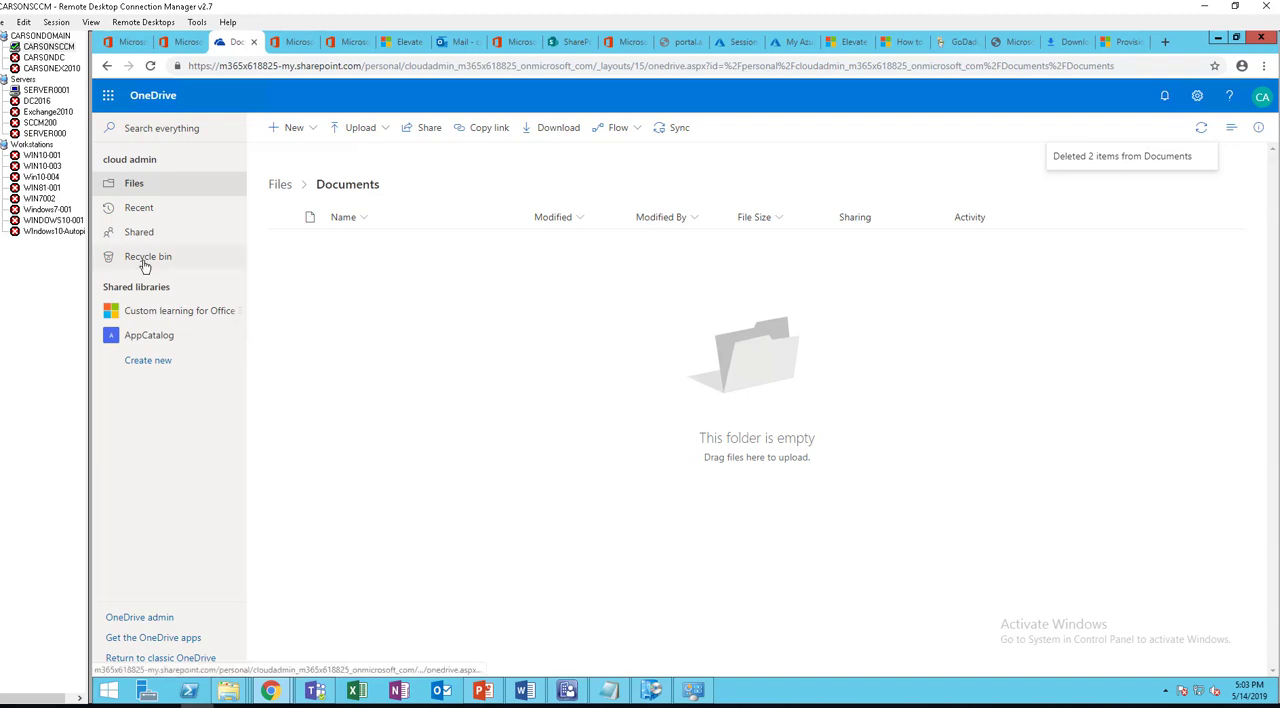
Open the Recycle bin to see escrow file.docx and Document.docx from Documents
{"action": "left_click", "coordinate": [147, 256]}
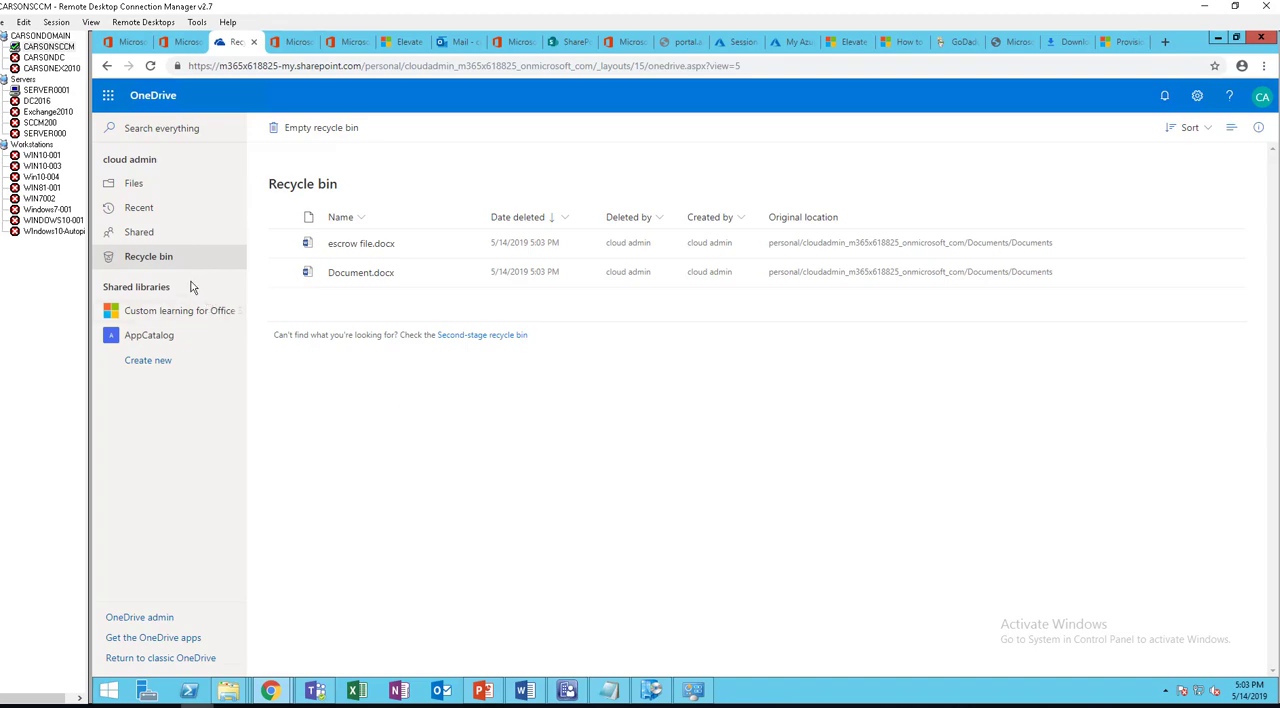
{"action": "mouse_move", "coordinate": [141, 256]}
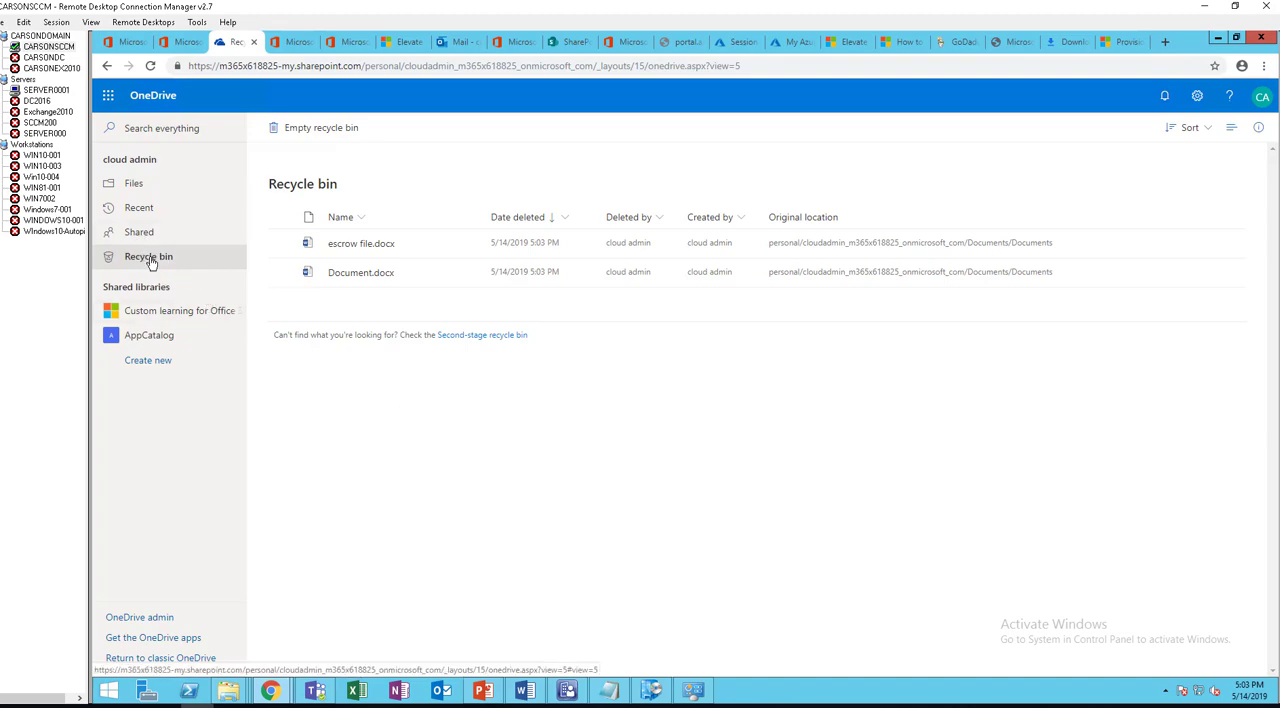
Restore escrow file.docx and Document.docx from the Recycle bin, then return to Documents
{"action": "left_click", "coordinate": [283, 243]}
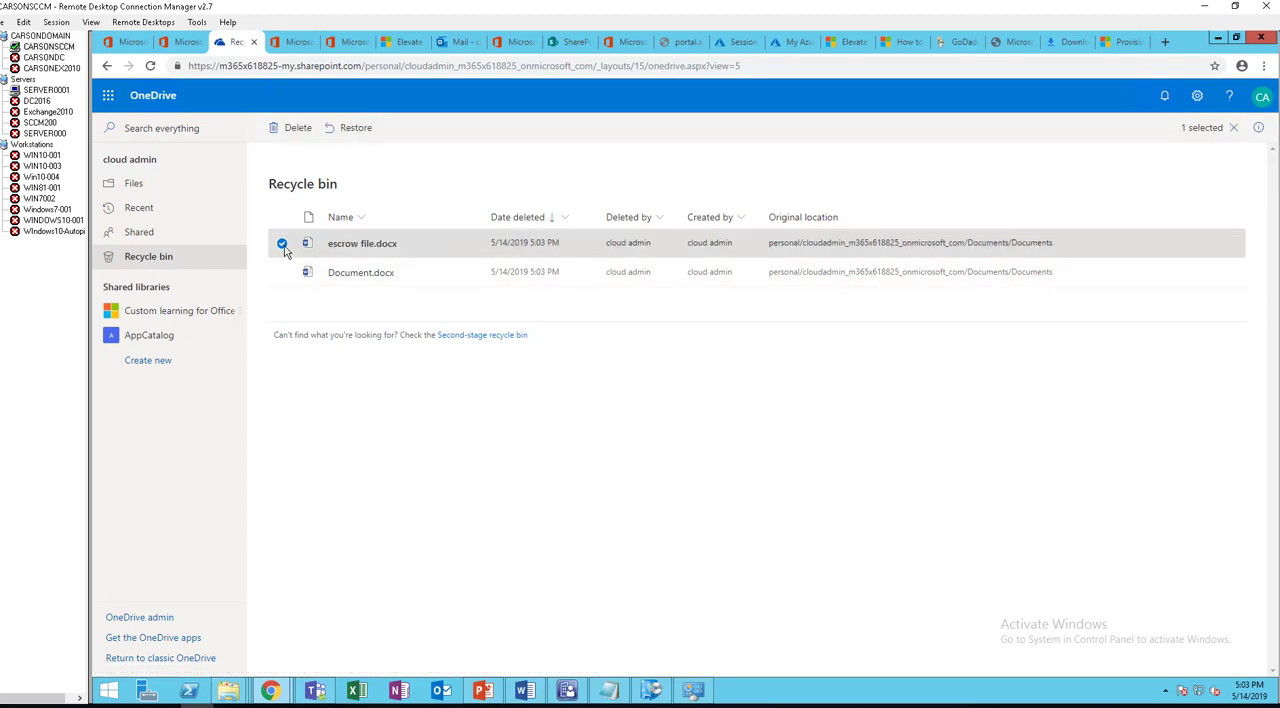
{"action": "left_click", "coordinate": [282, 272]}
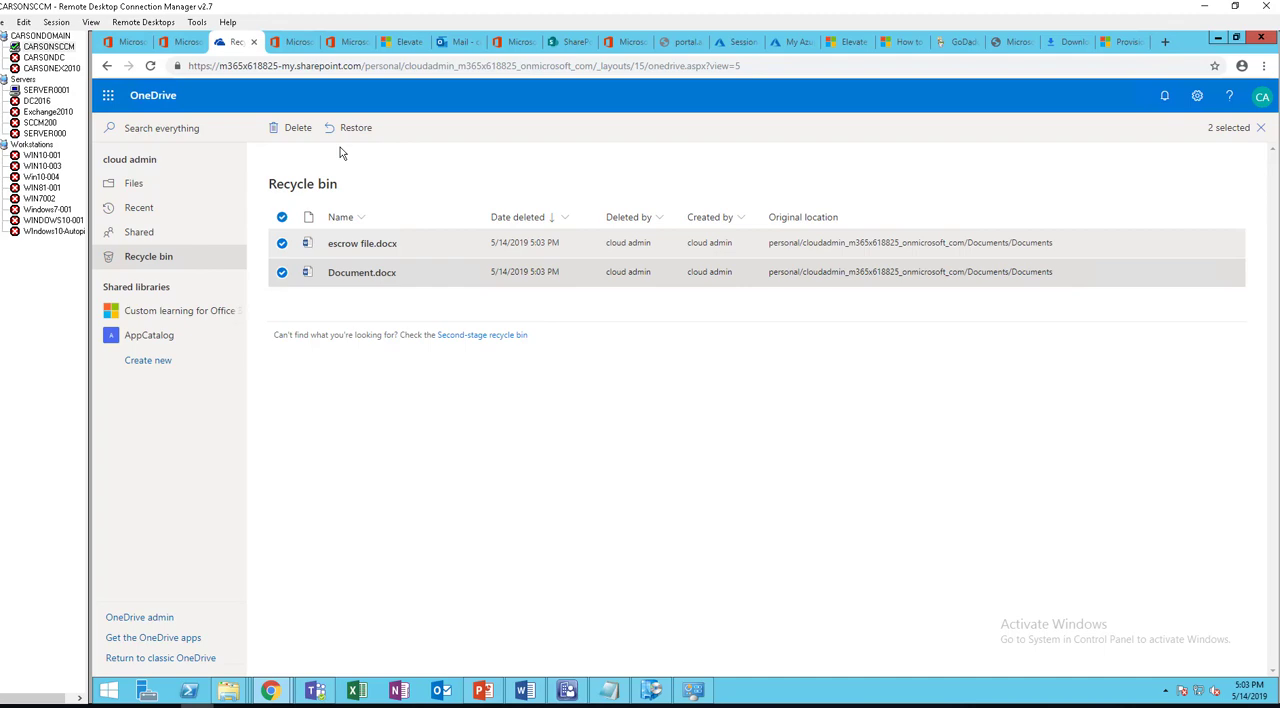
{"action": "left_click", "coordinate": [356, 127]}
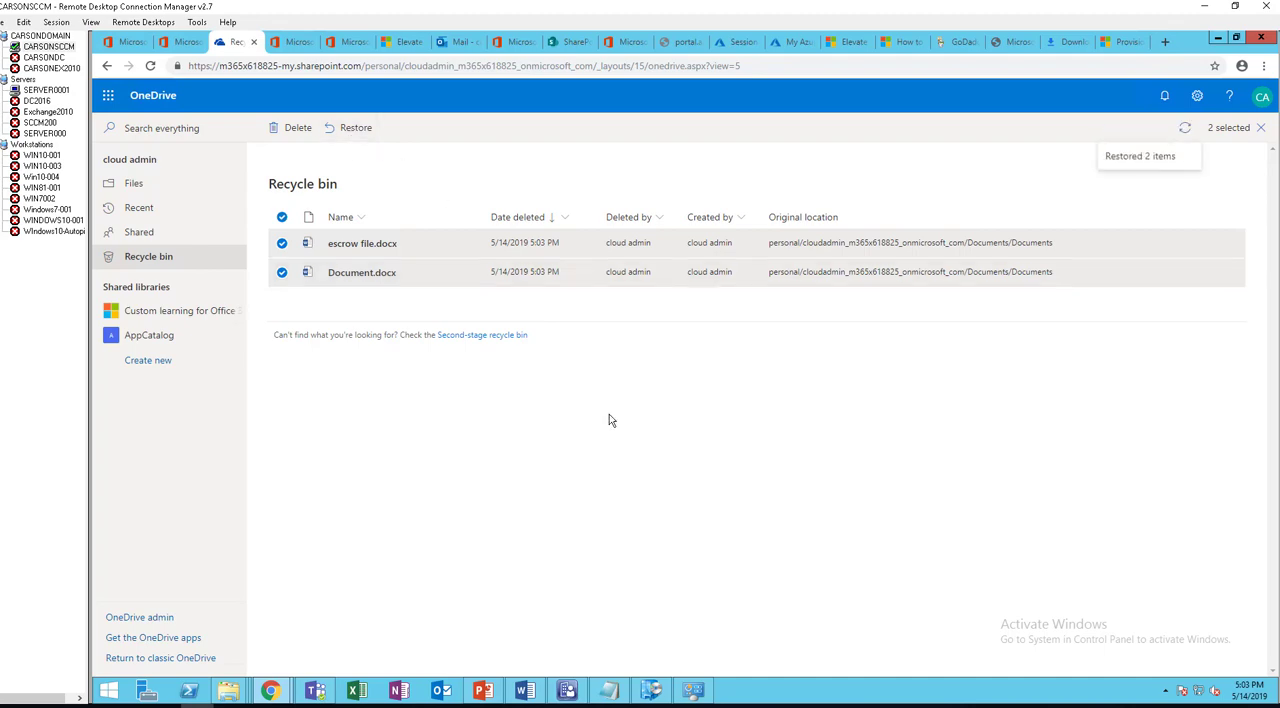
{"action": "left_click", "coordinate": [355, 127]}
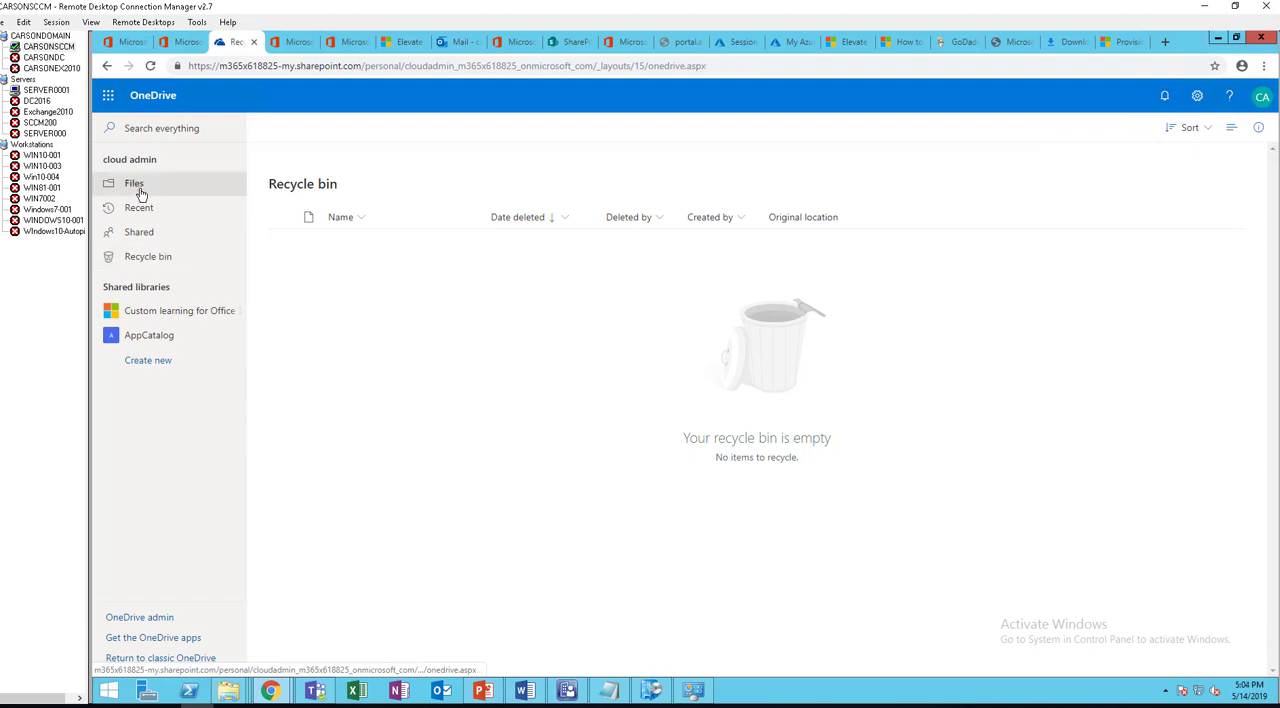
{"action": "left_click", "coordinate": [134, 183]}
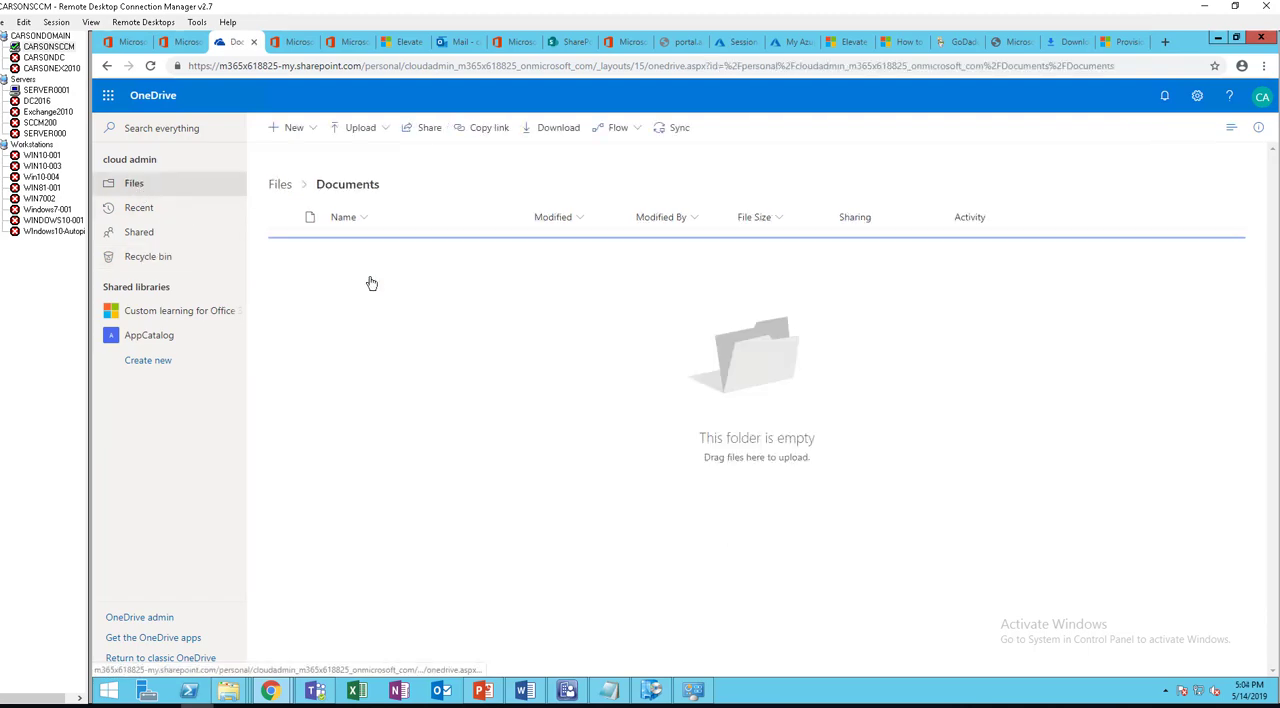